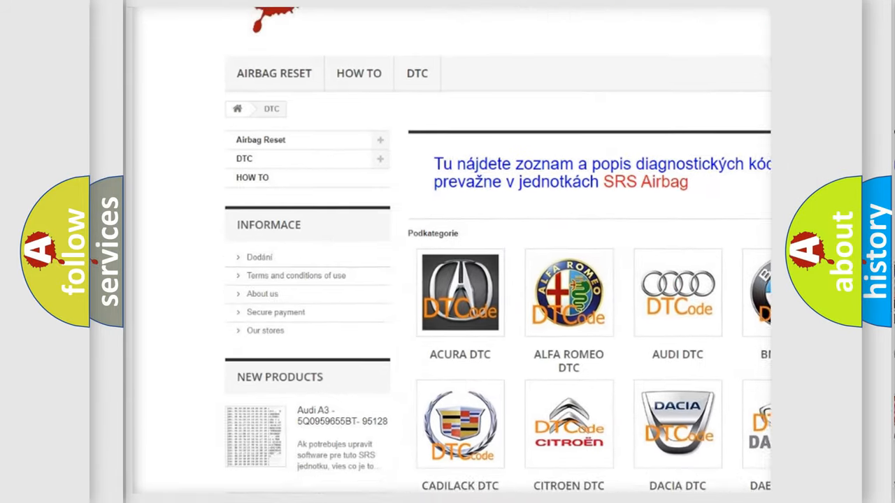
pyautogui.scroll(-3)
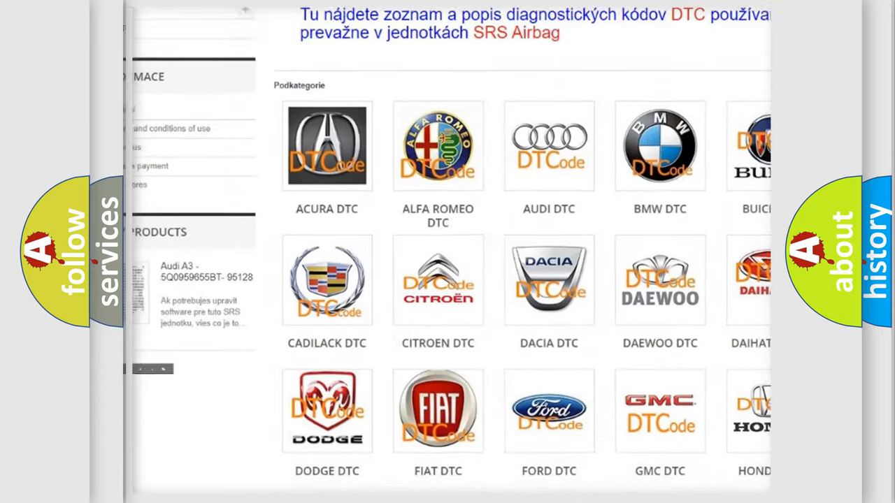